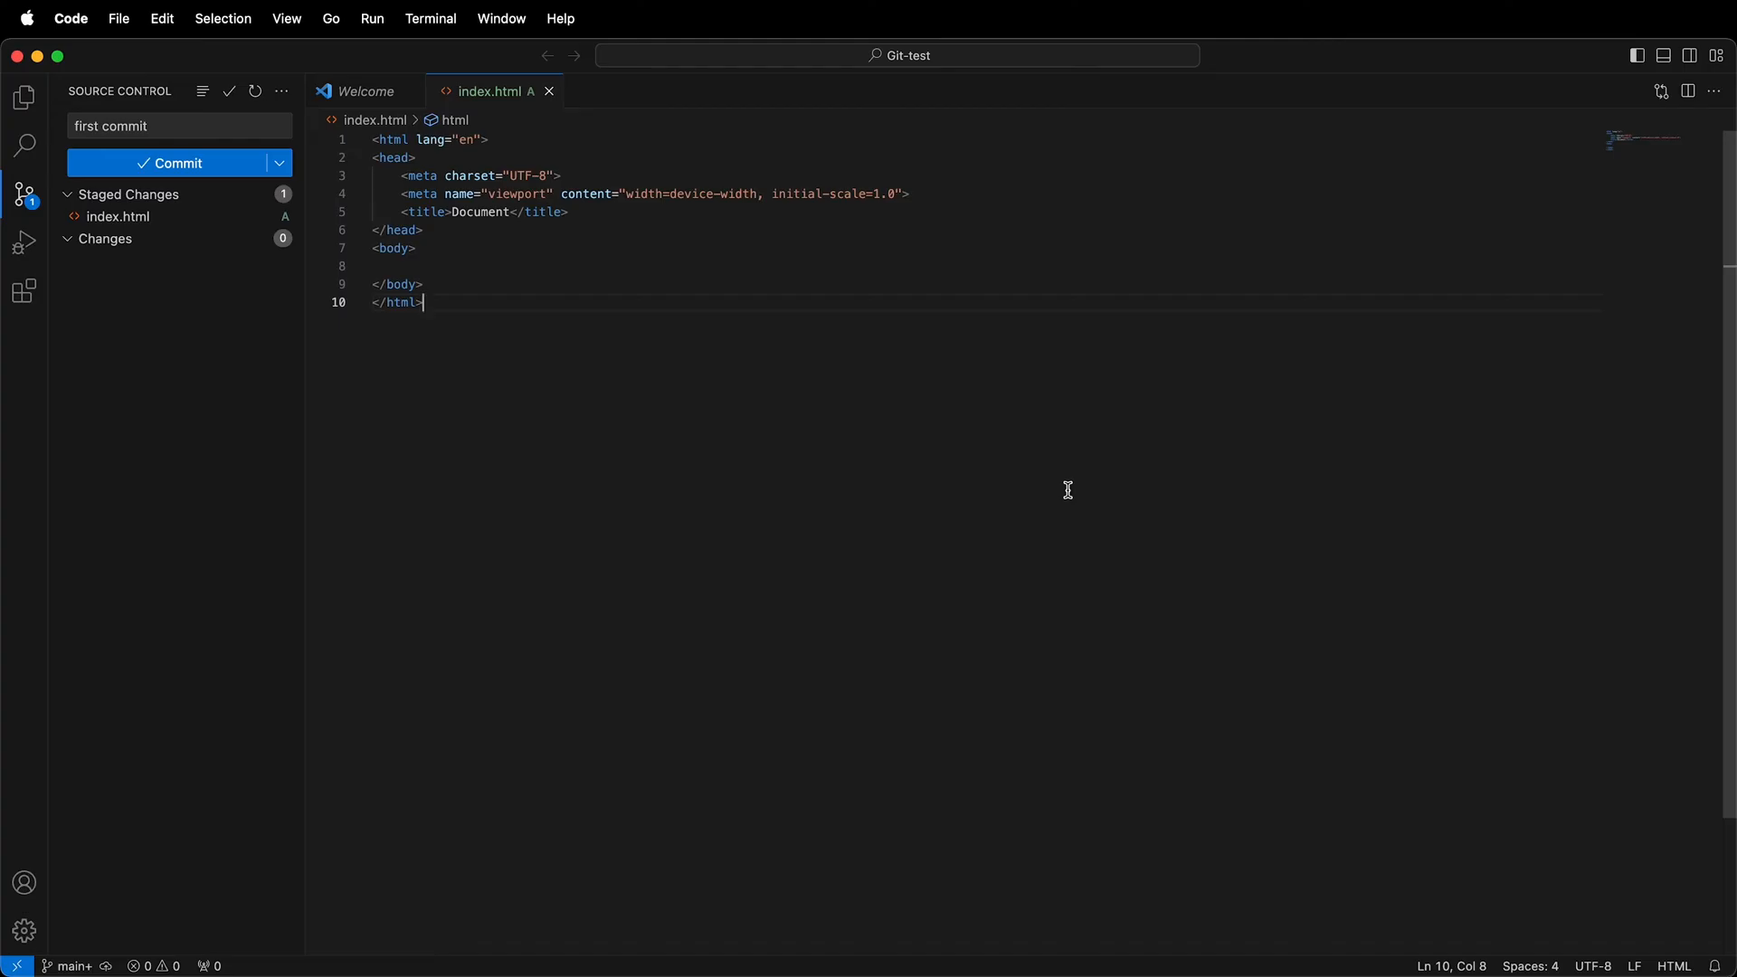
mouse_move(833, 322)
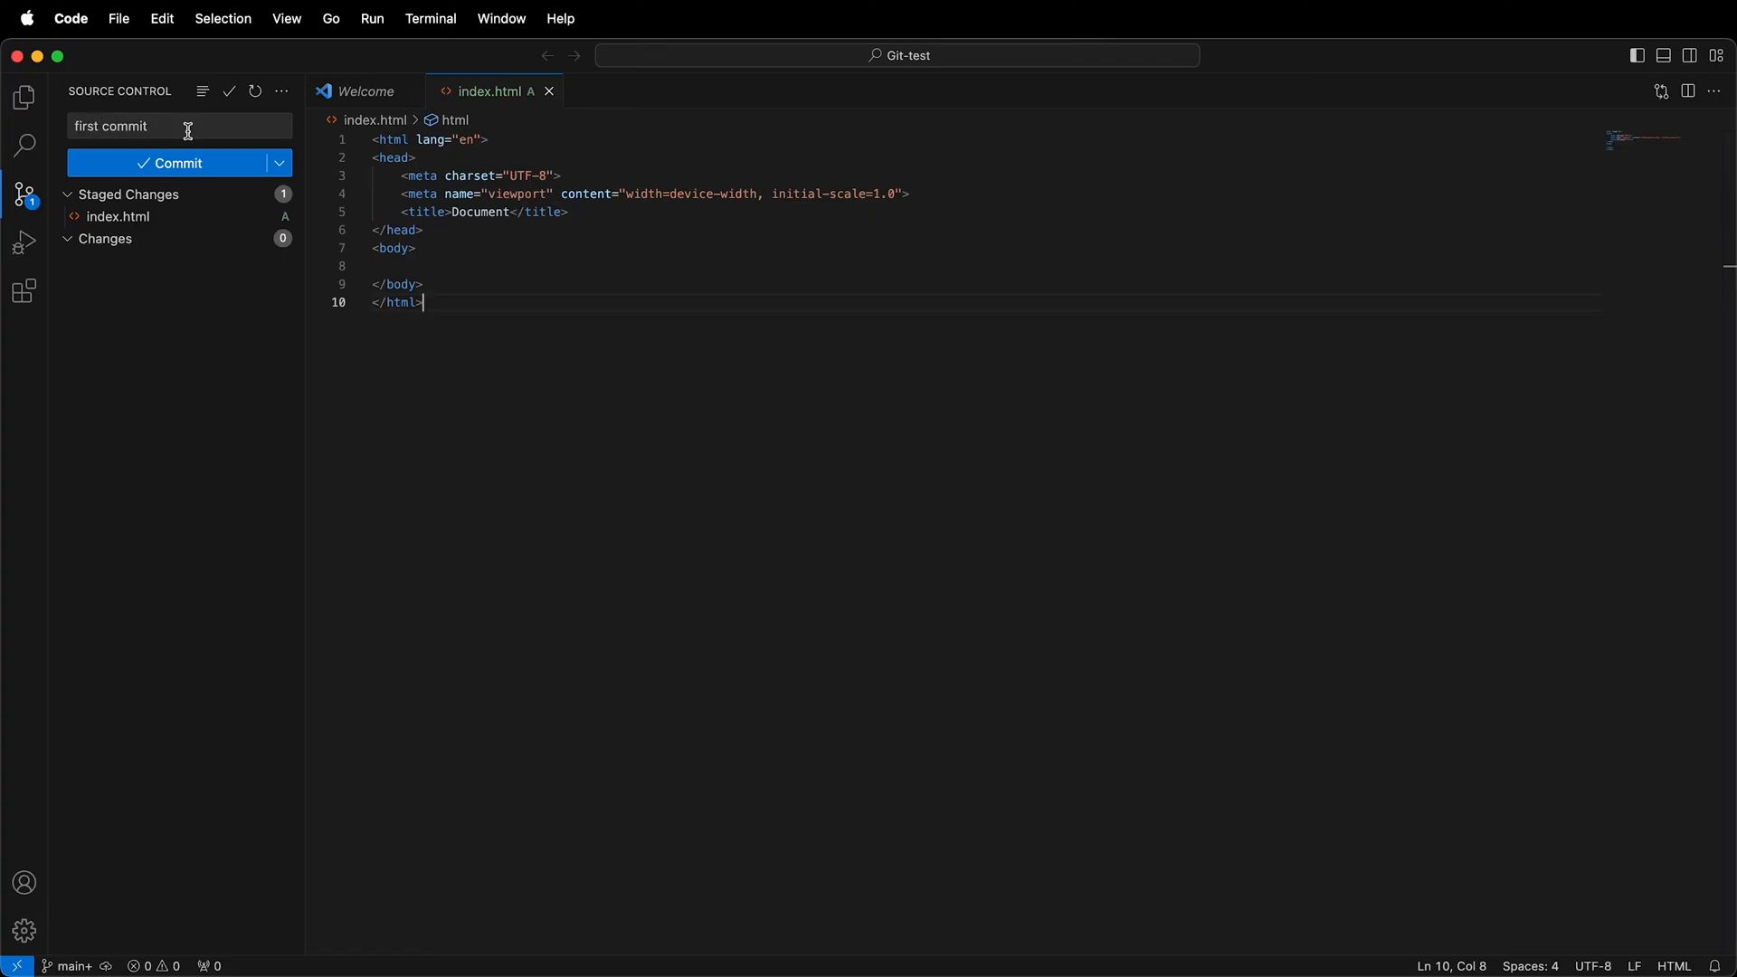
Attempt to commit the staged index.html and dismiss the missing Git identity warning
click(172, 162)
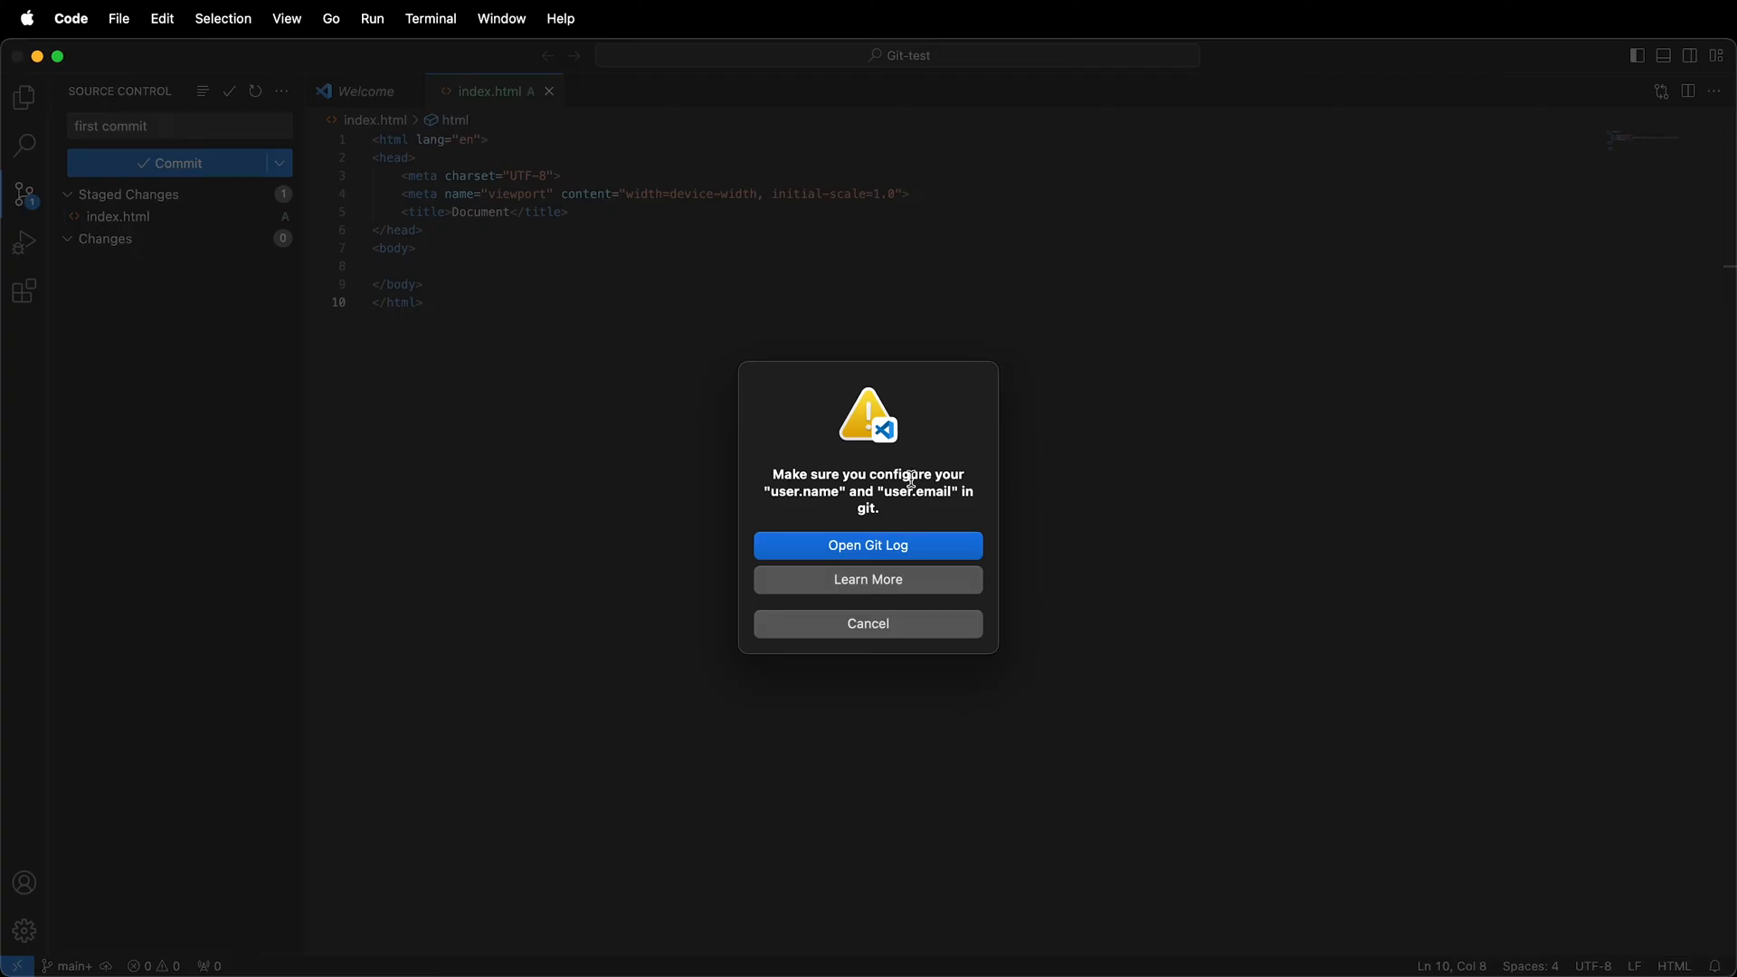
mouse_move(835, 507)
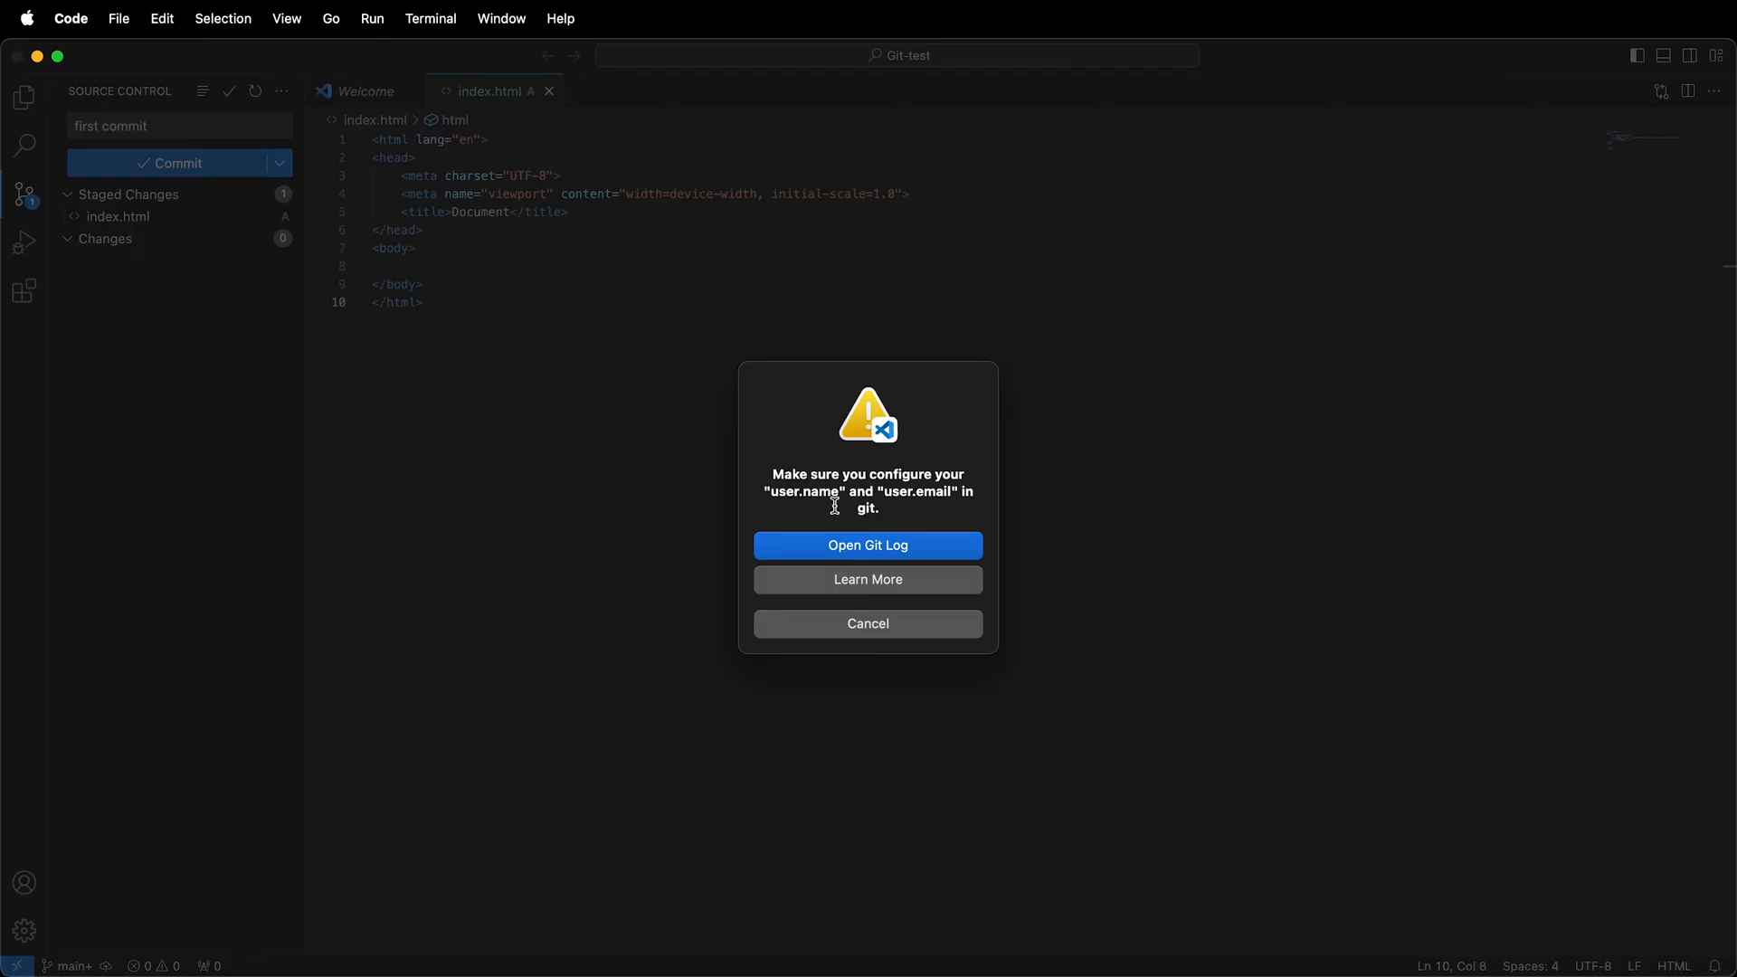
mouse_move(976, 588)
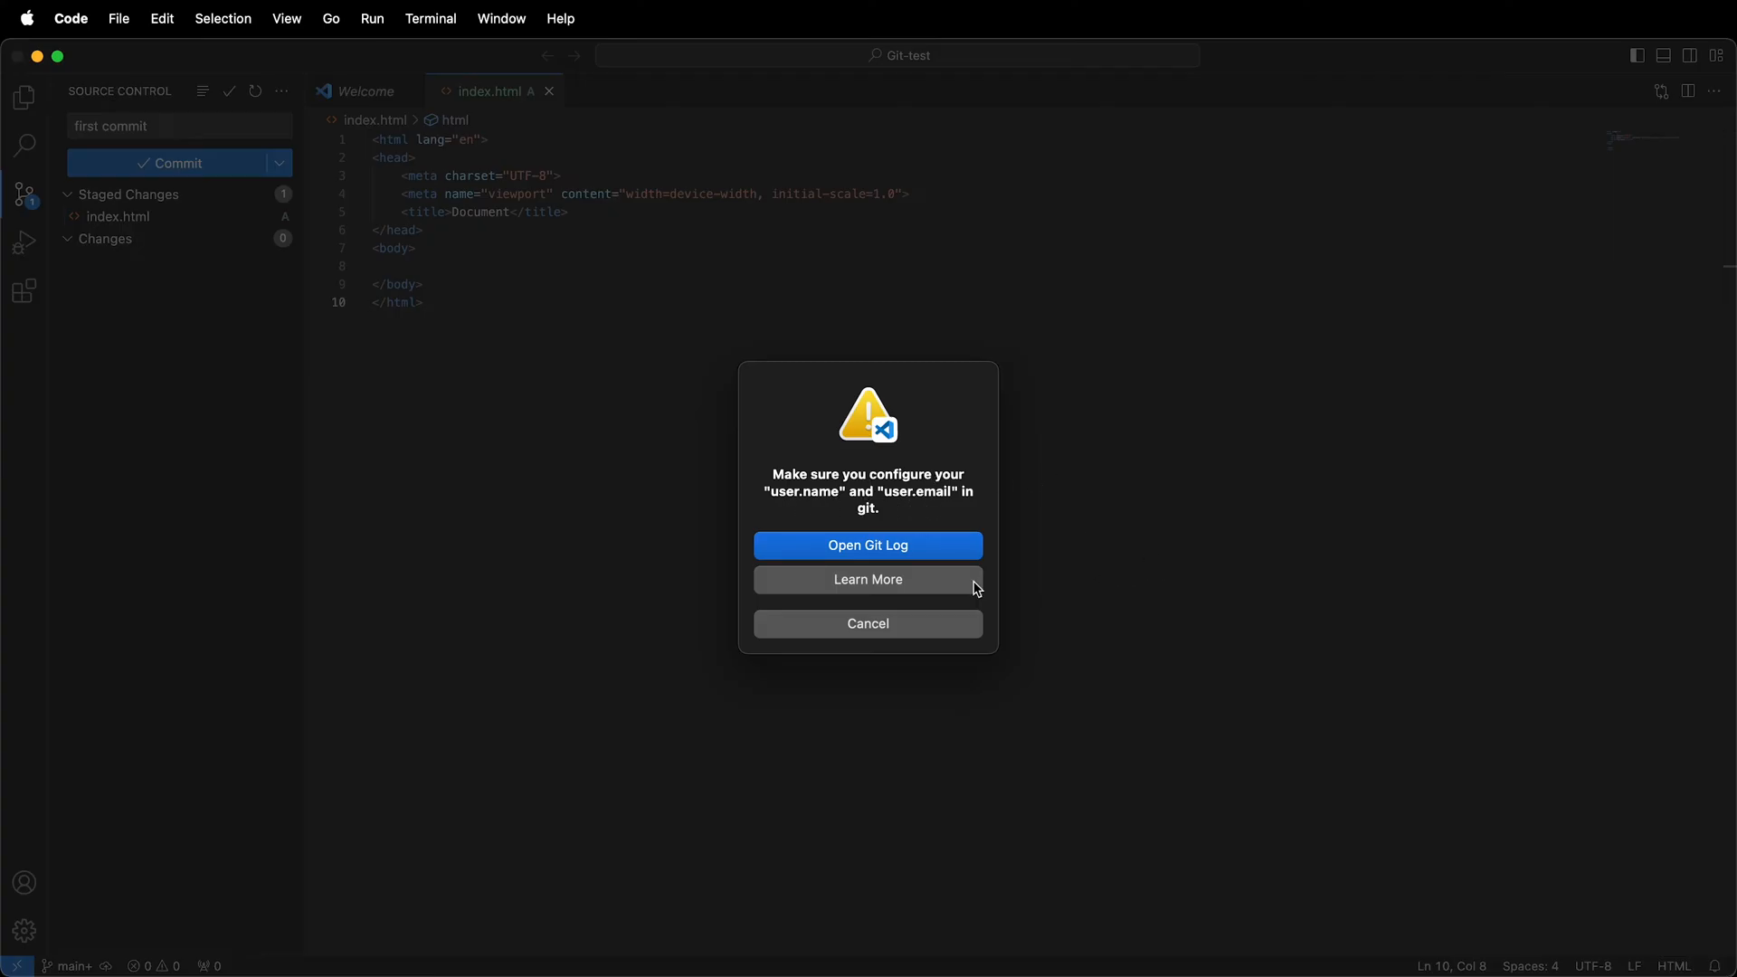
click(867, 623)
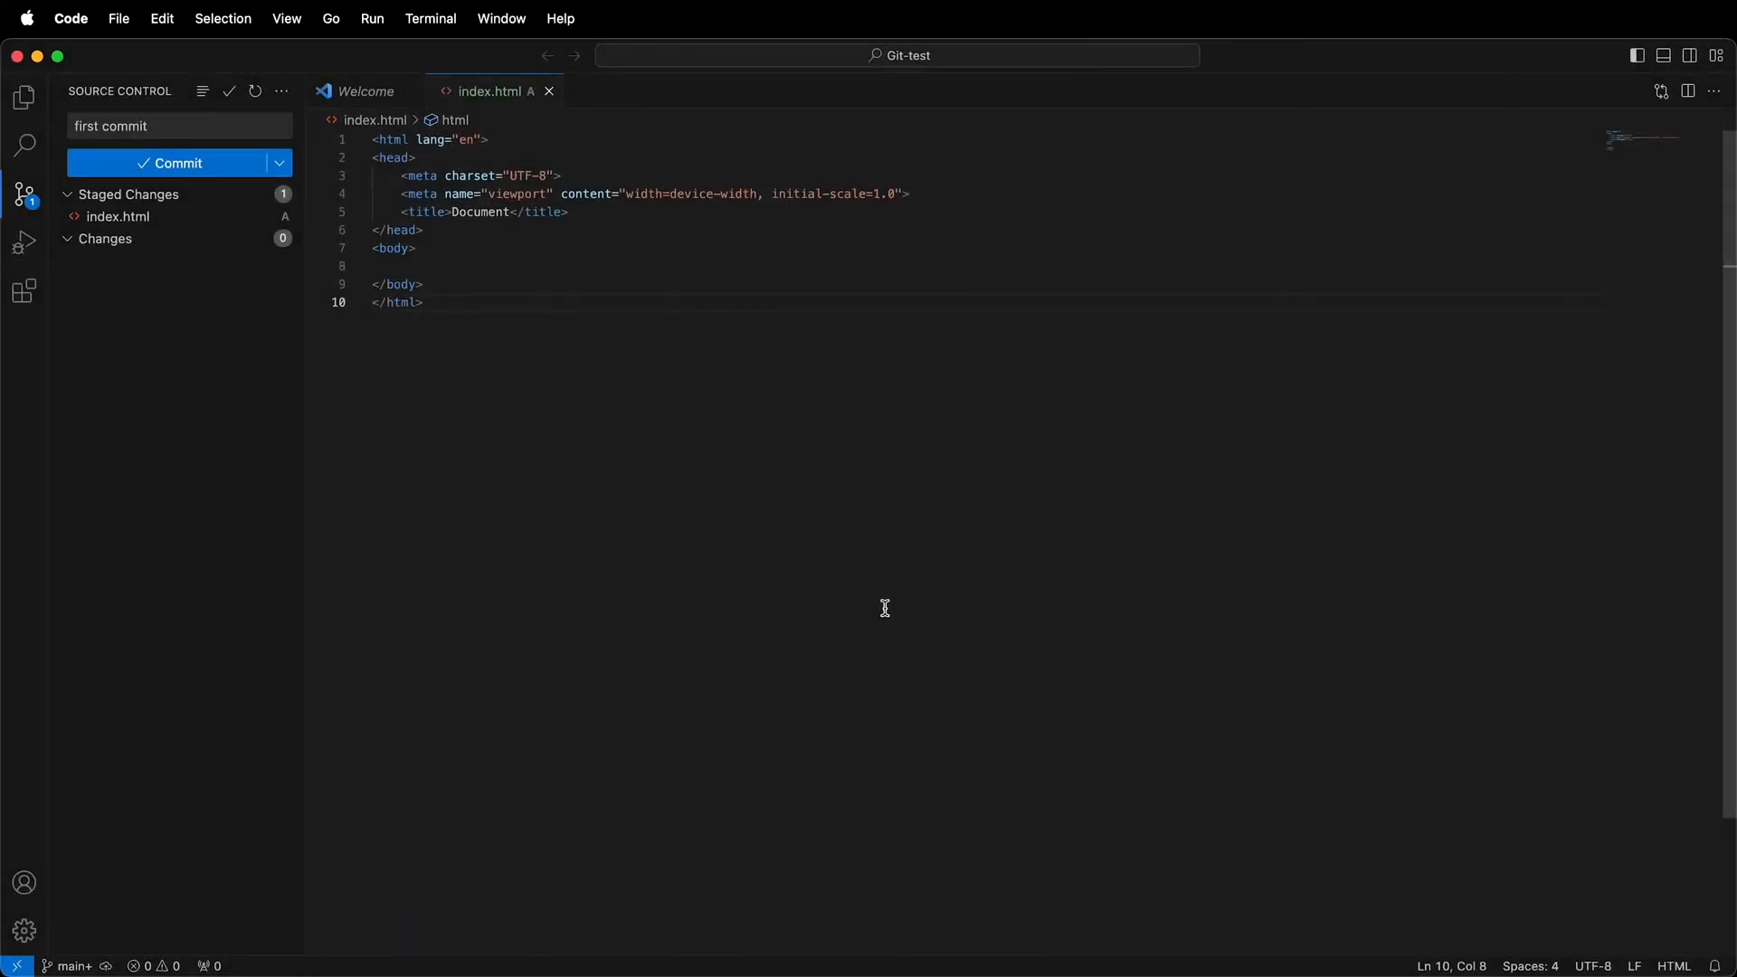
mouse_move(430, 18)
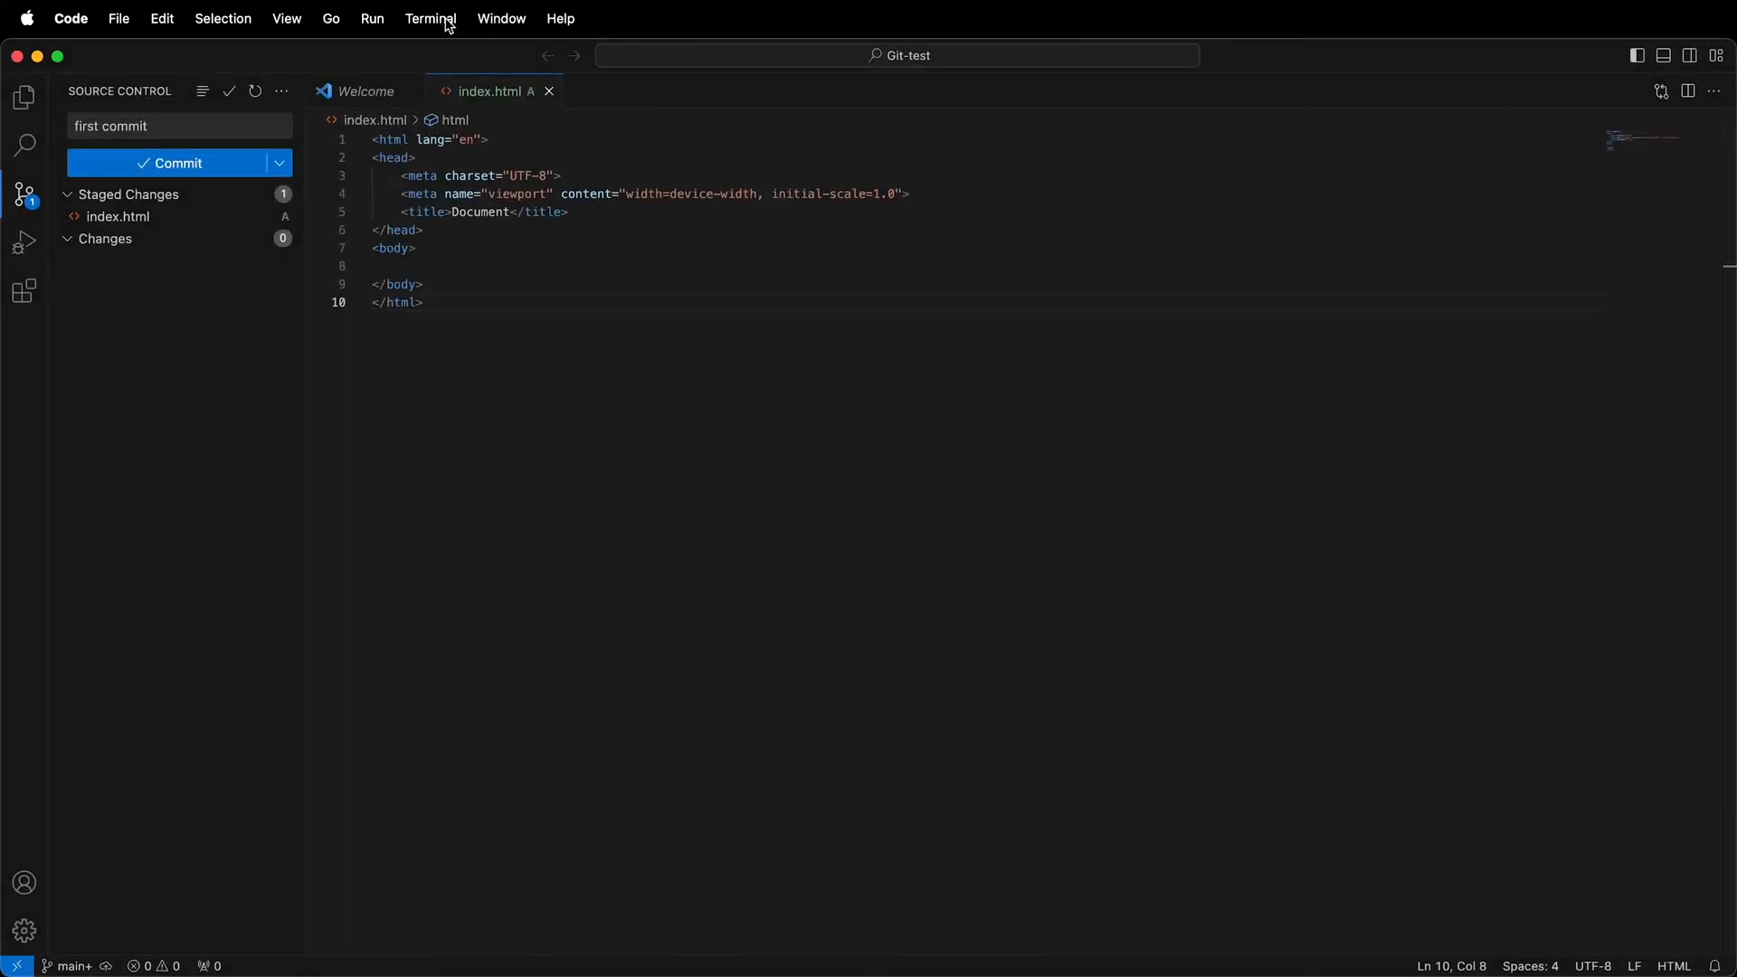
In a new terminal, run git config --global user.name "whatmakeart"
click(430, 18)
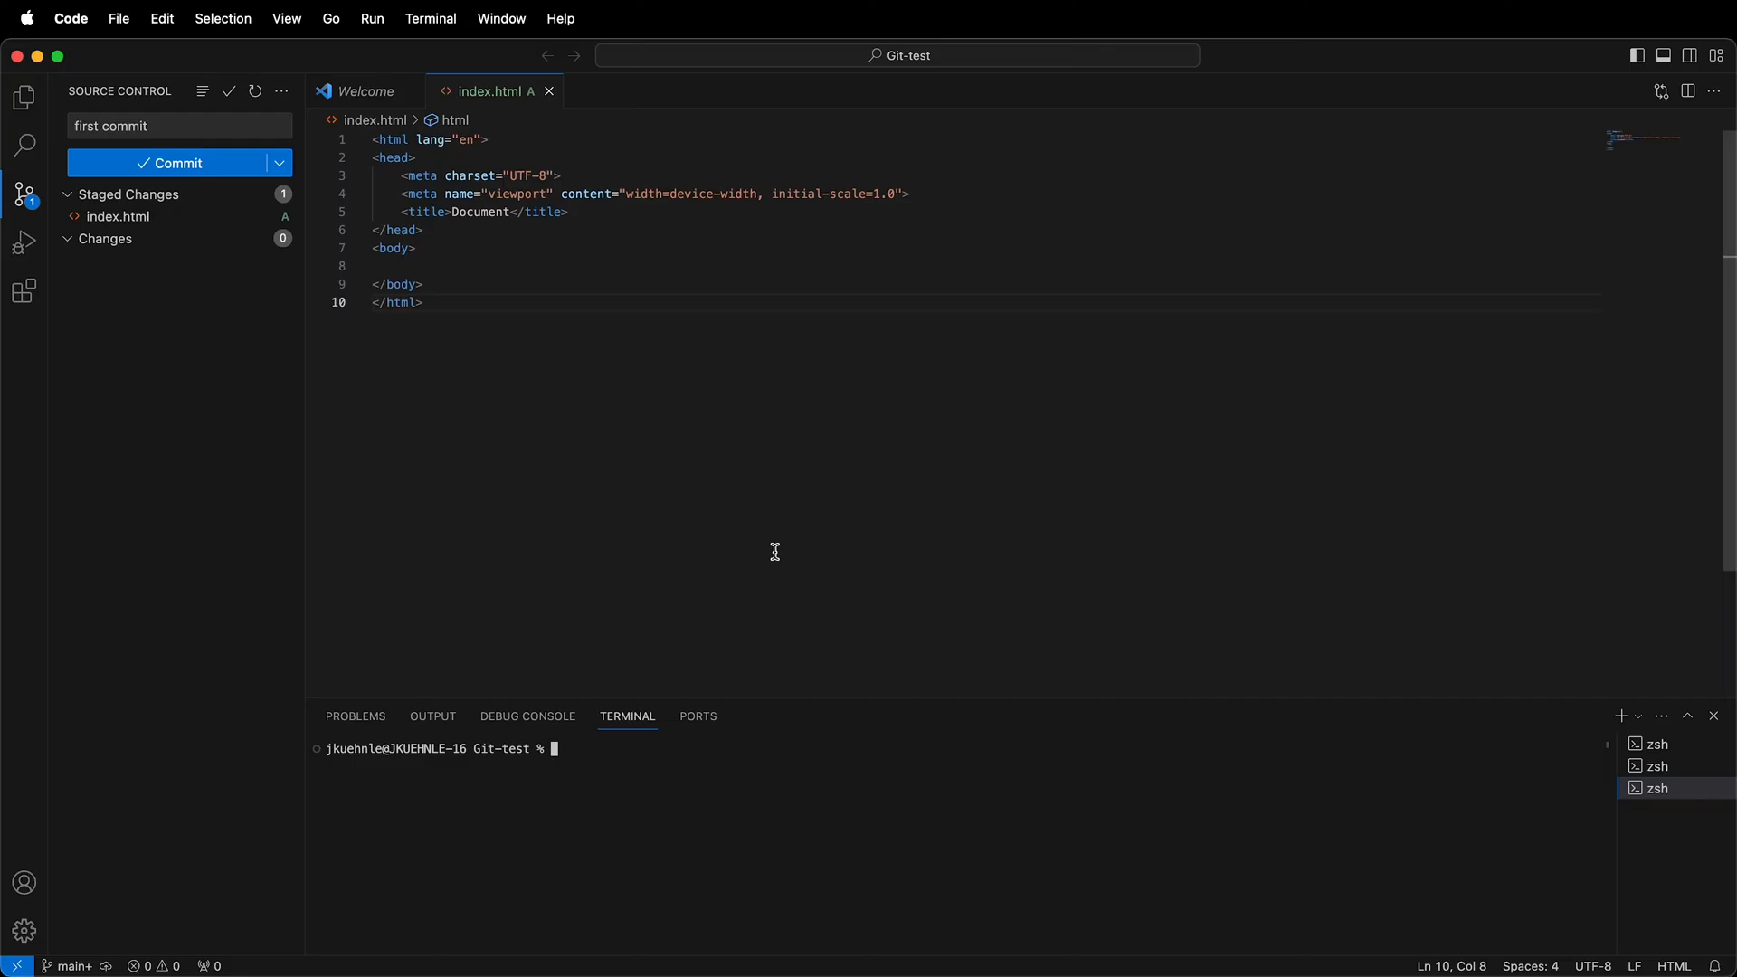
text(git conf)
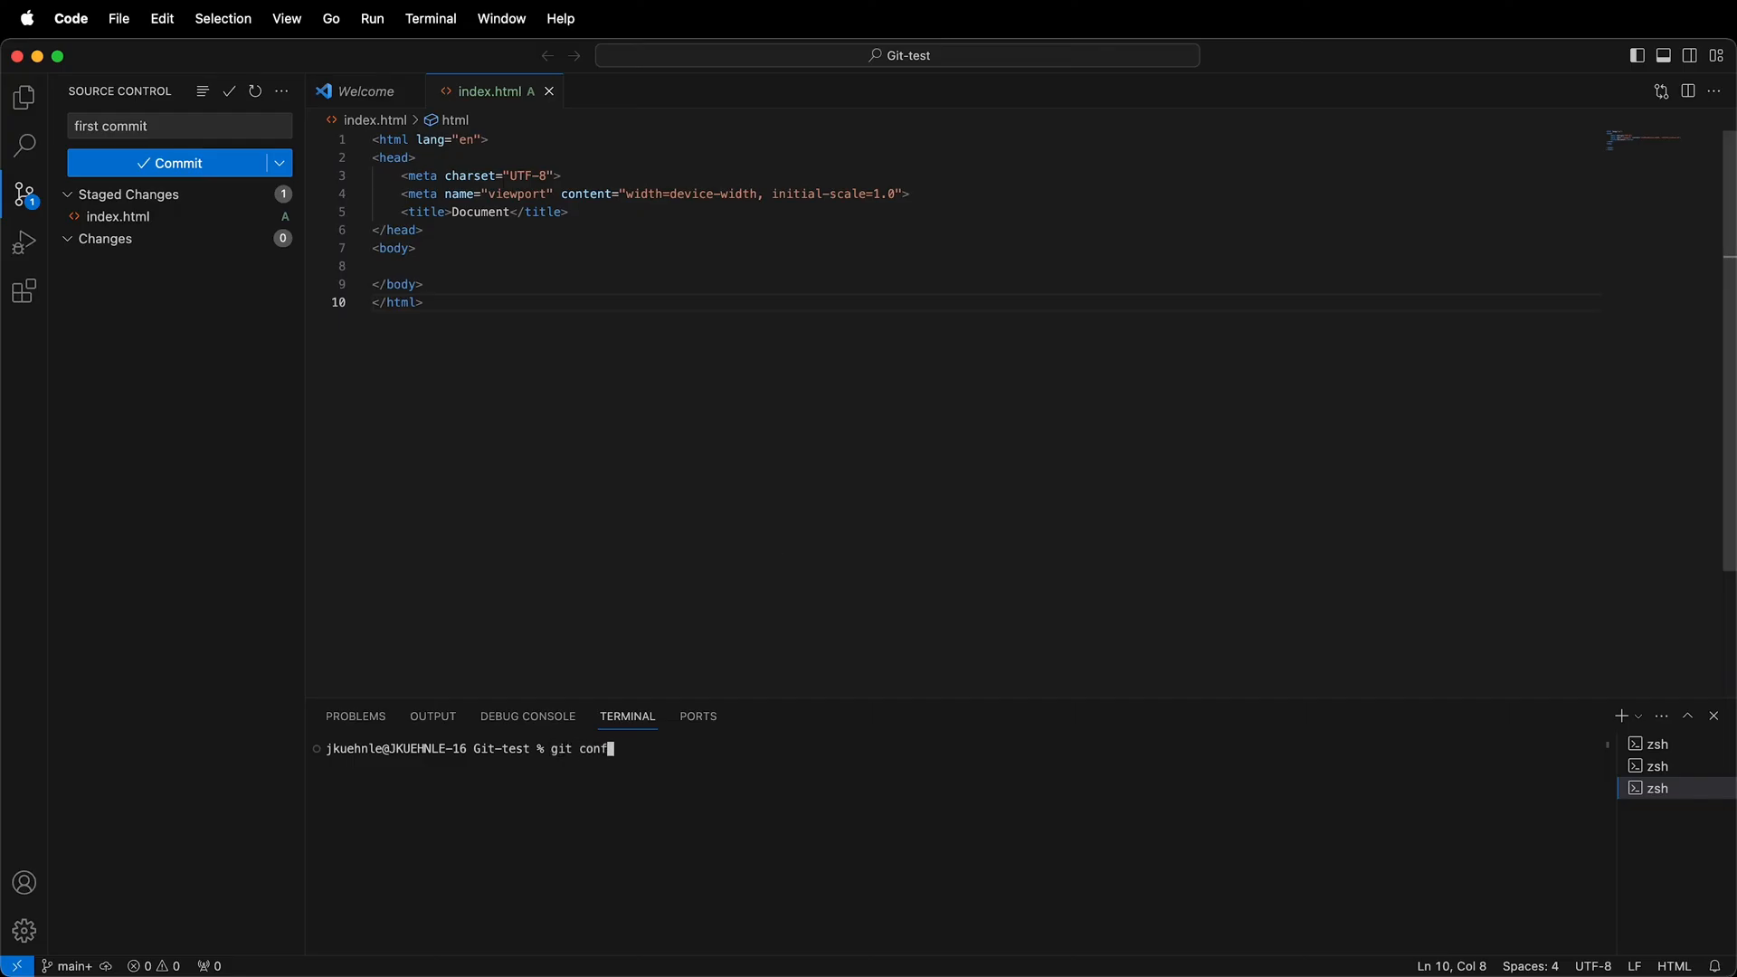
text(ig --global user)
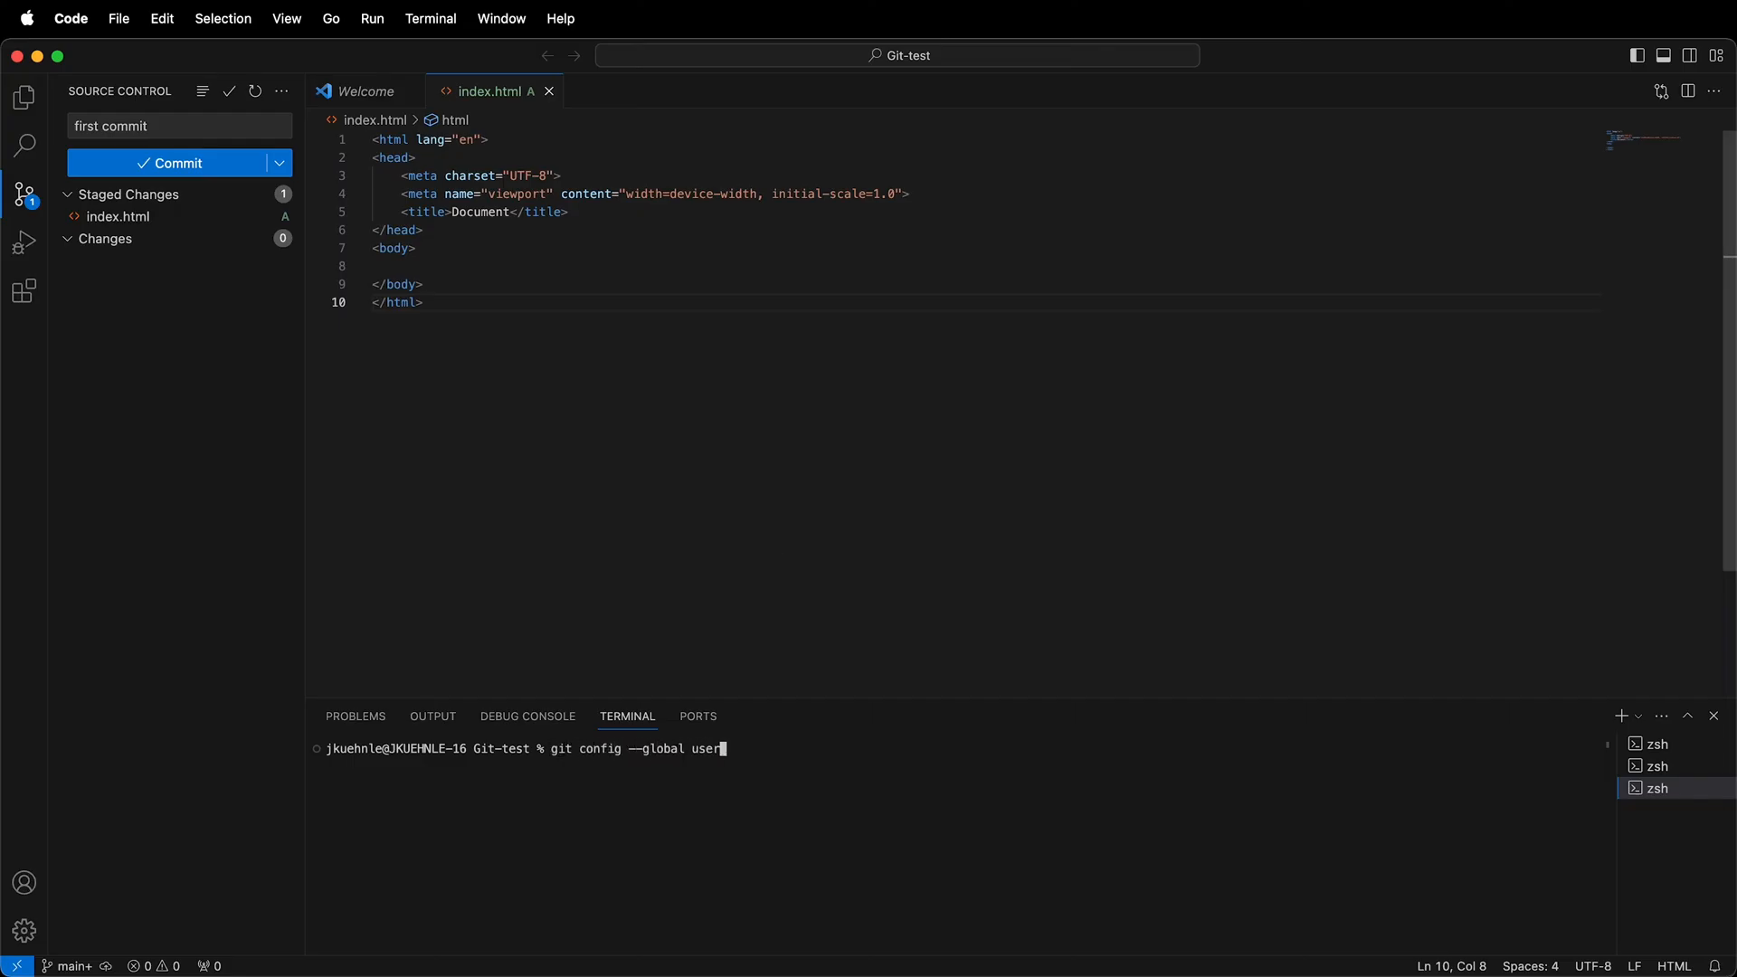
text(.name "whatmakeart)
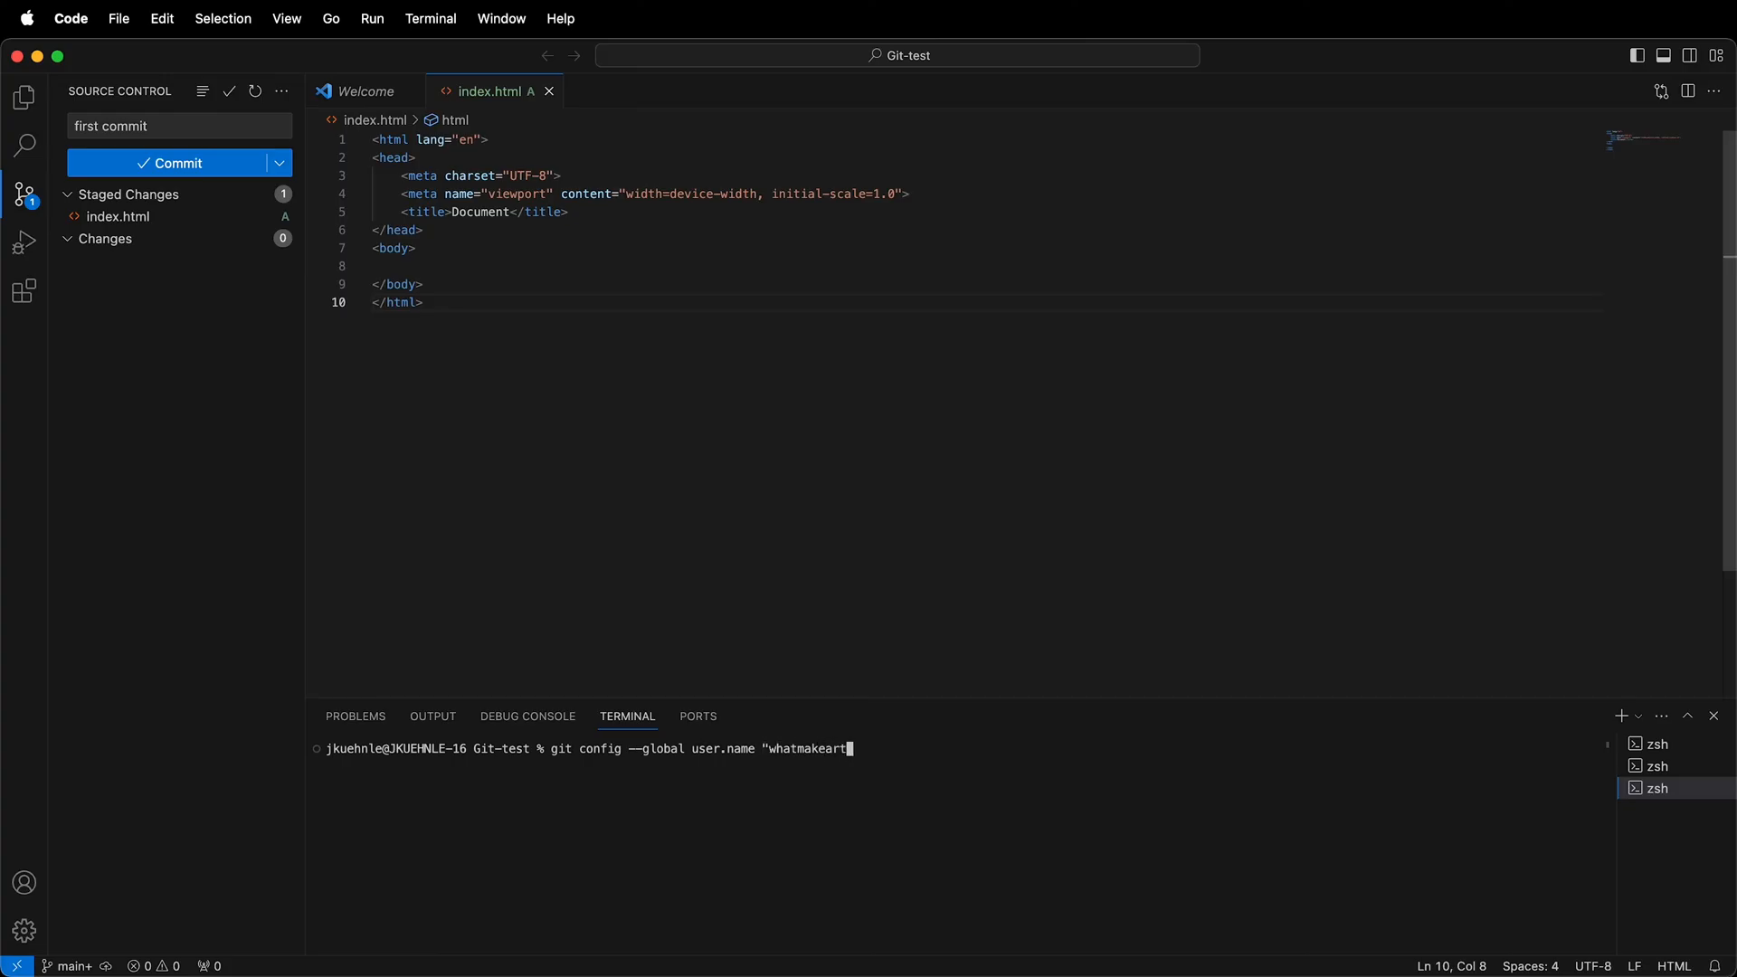
text(")
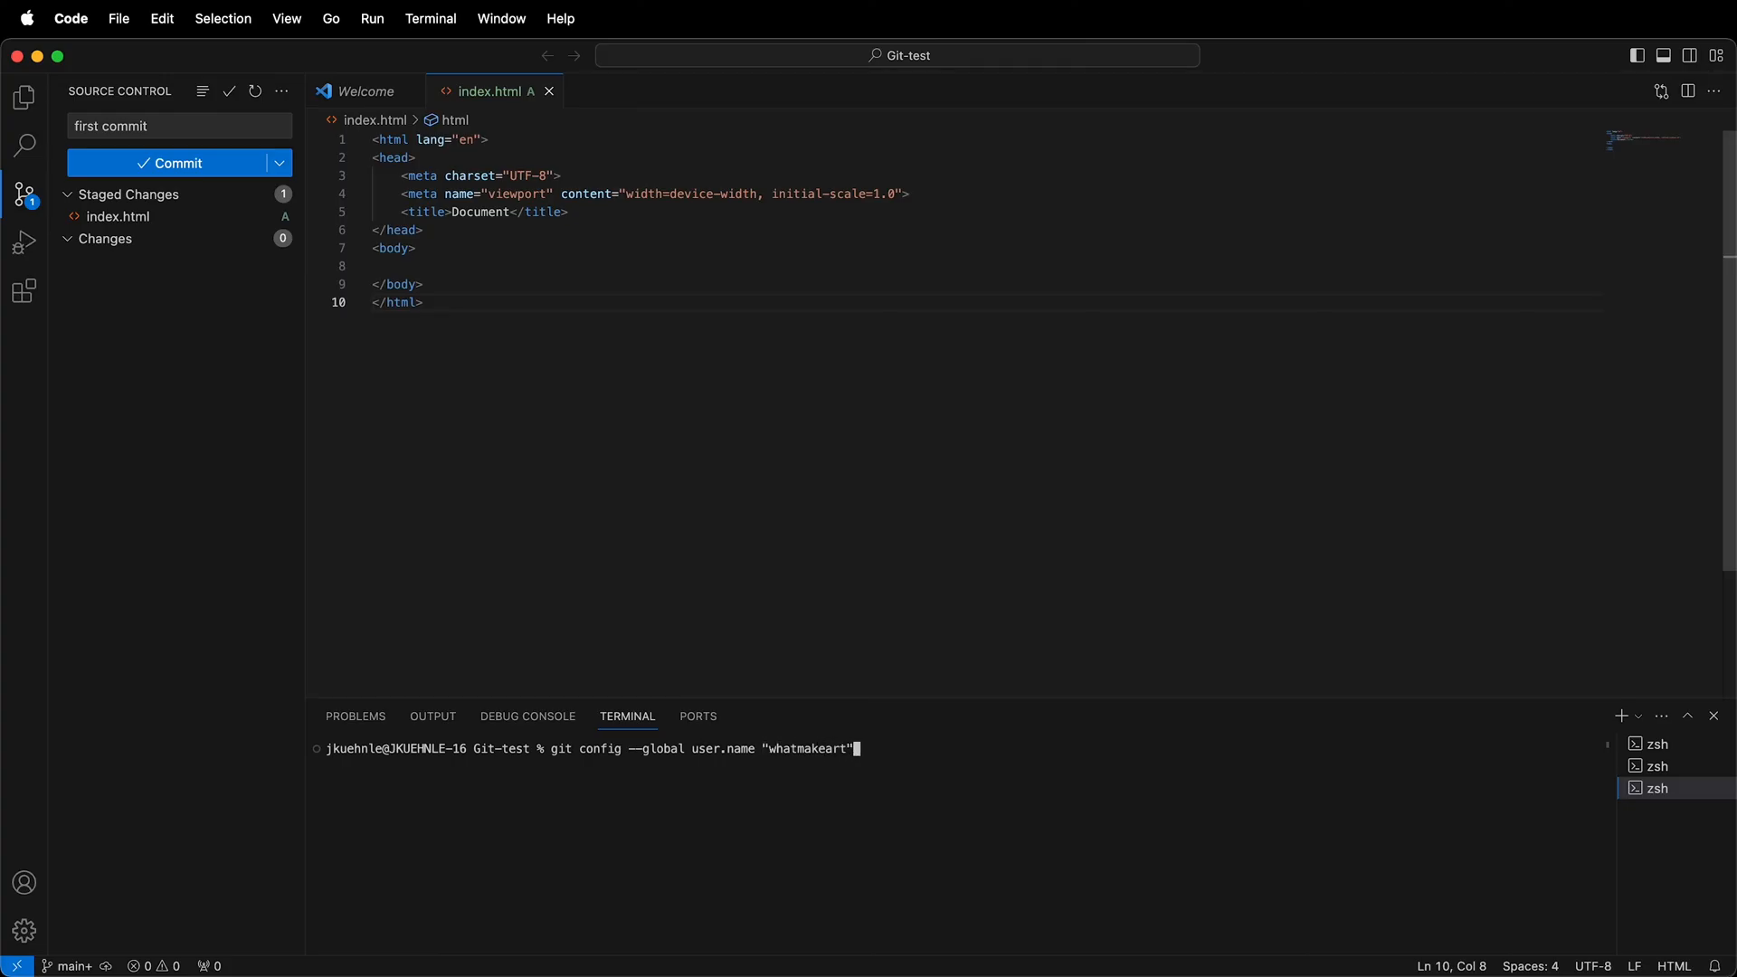
key(Return)
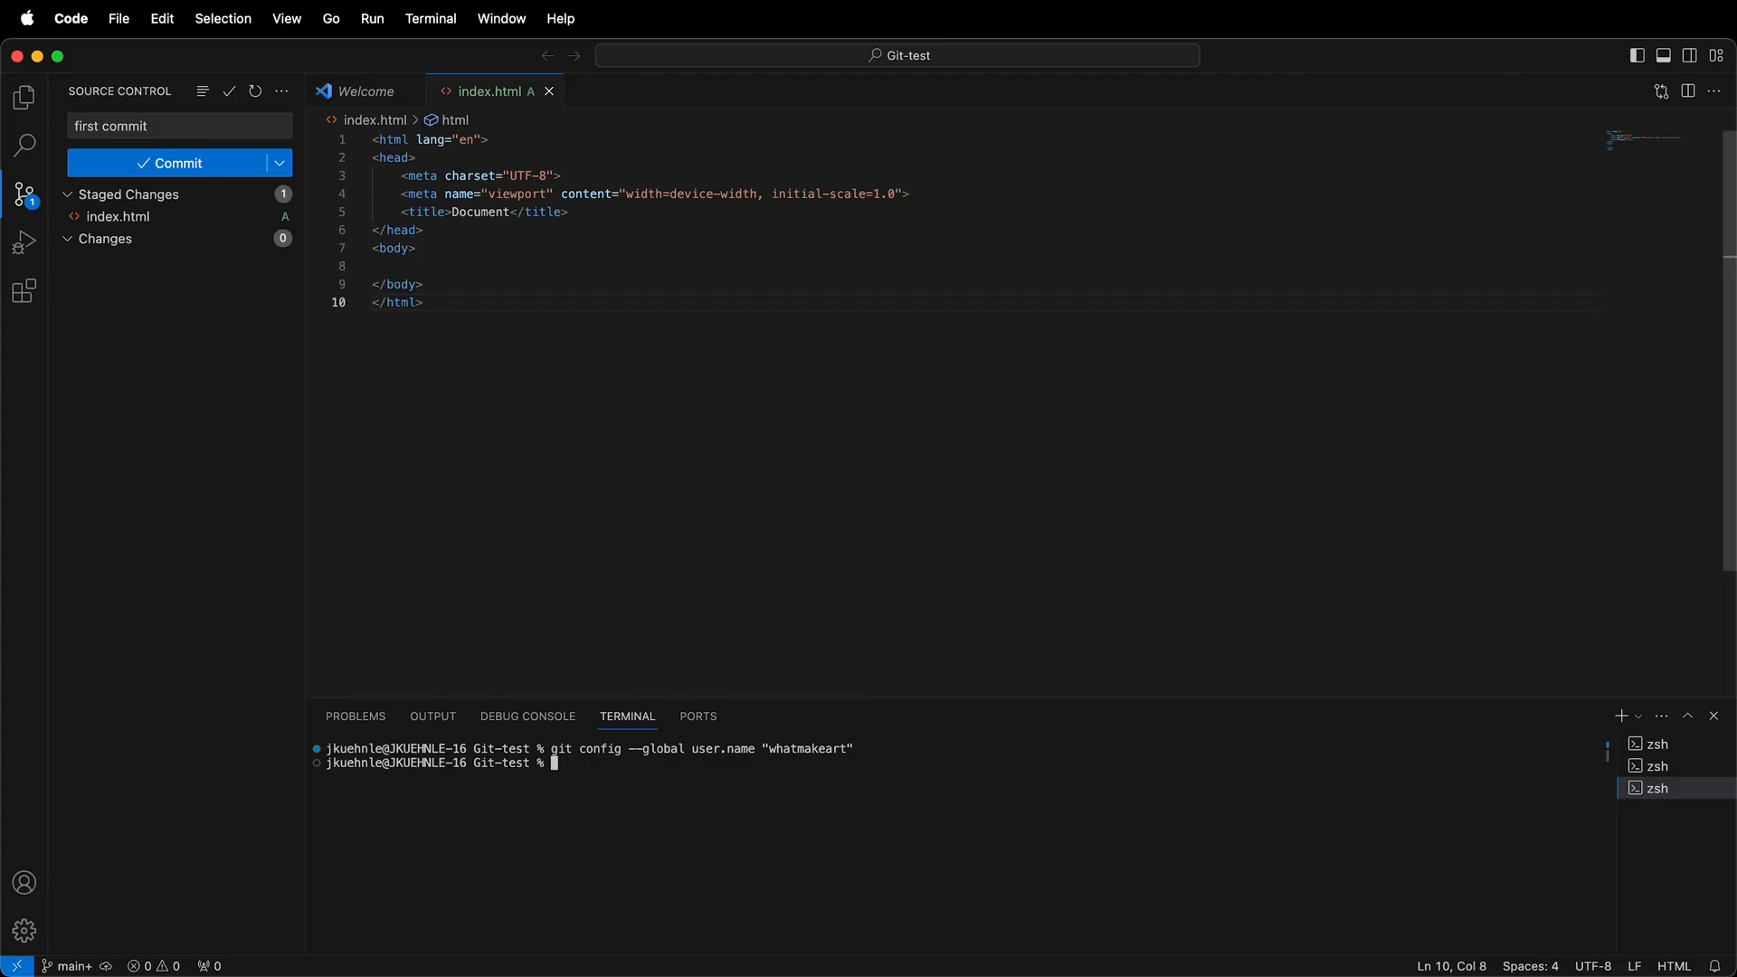
Run git config --global user.email with the email address
text(git config --gl)
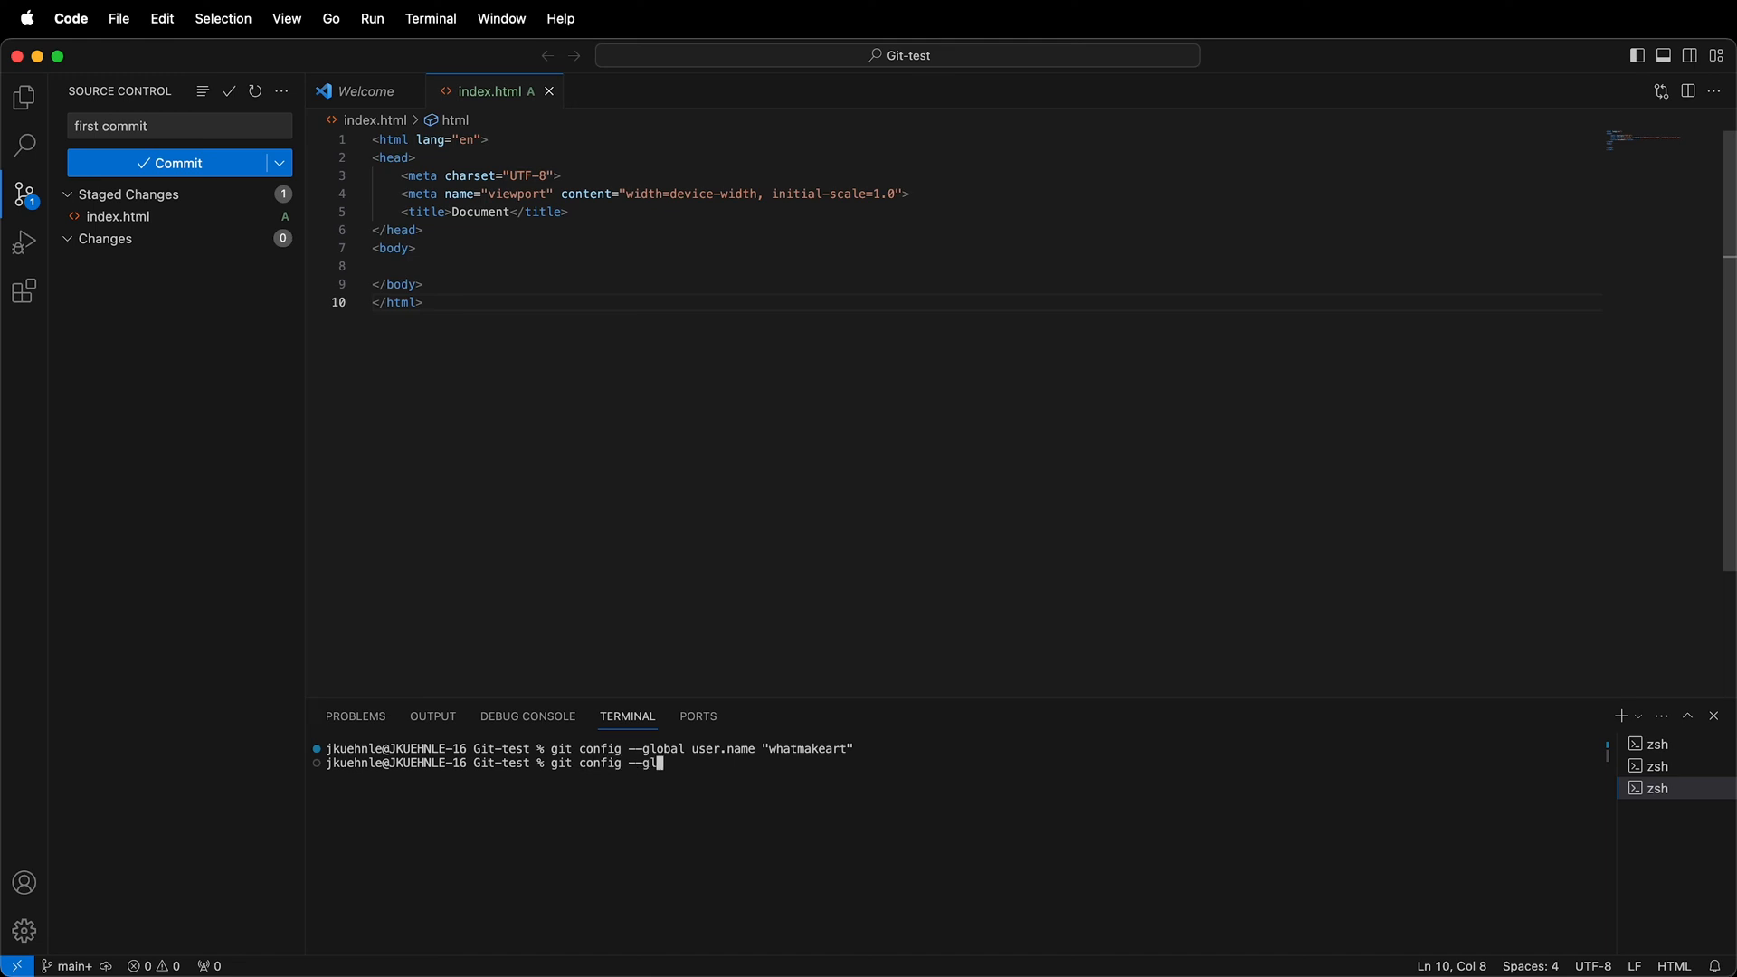
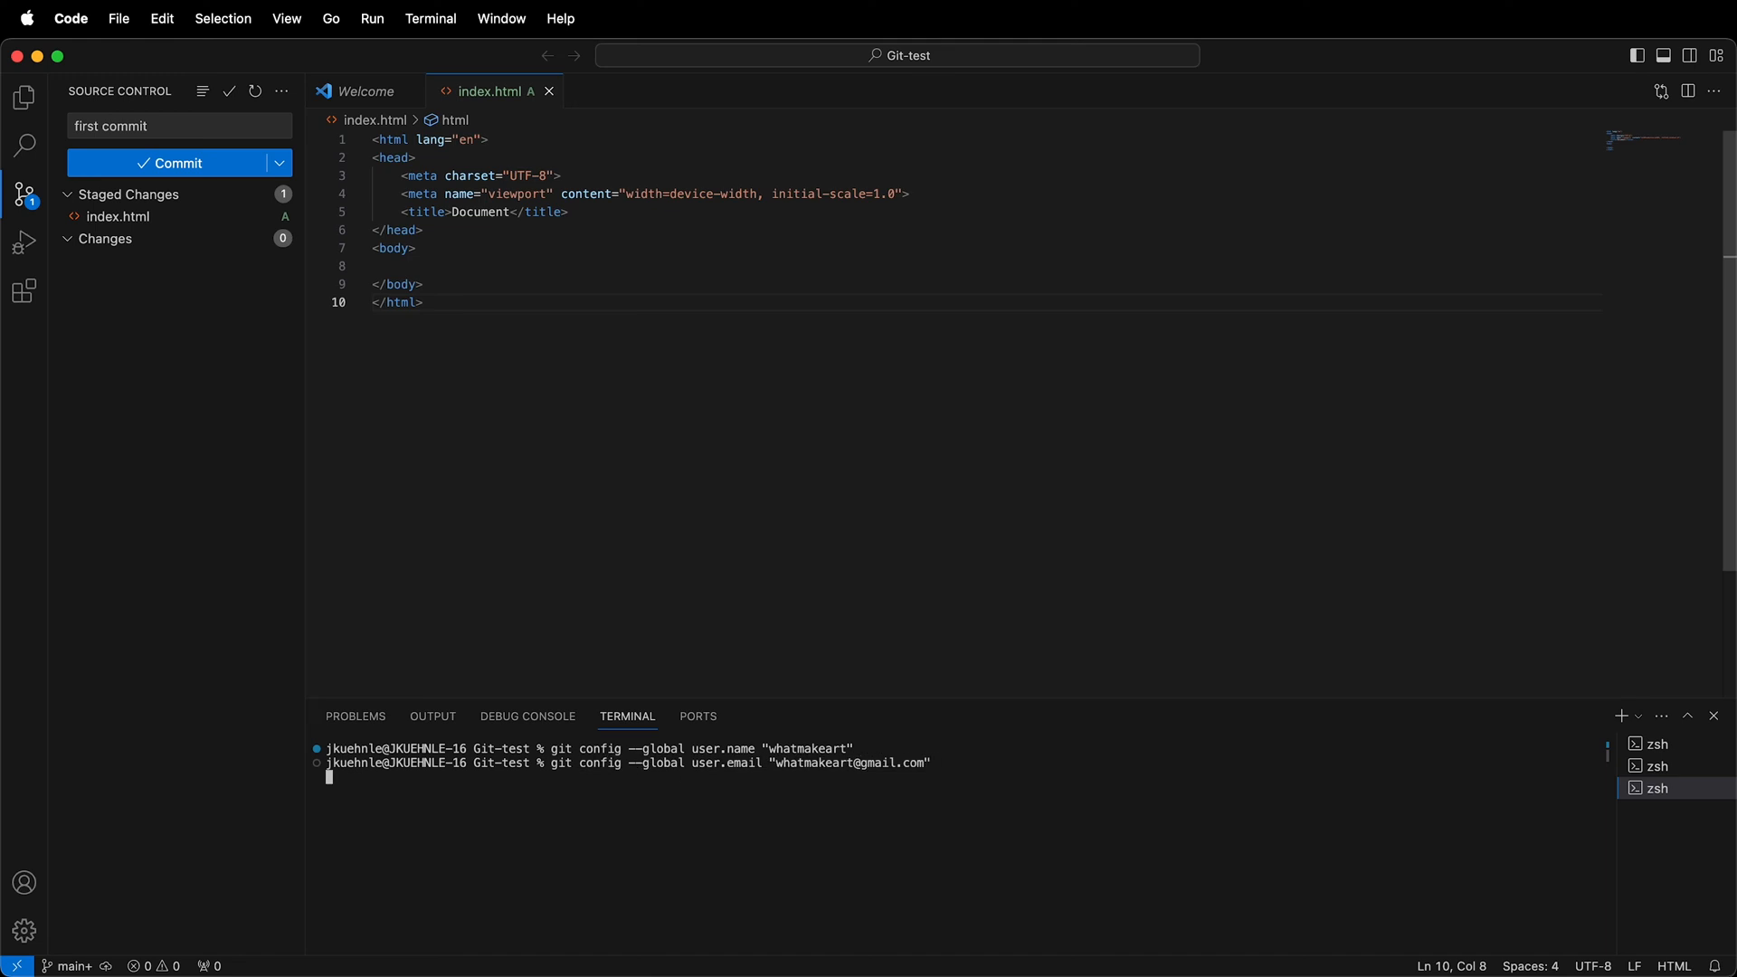
key(Return)
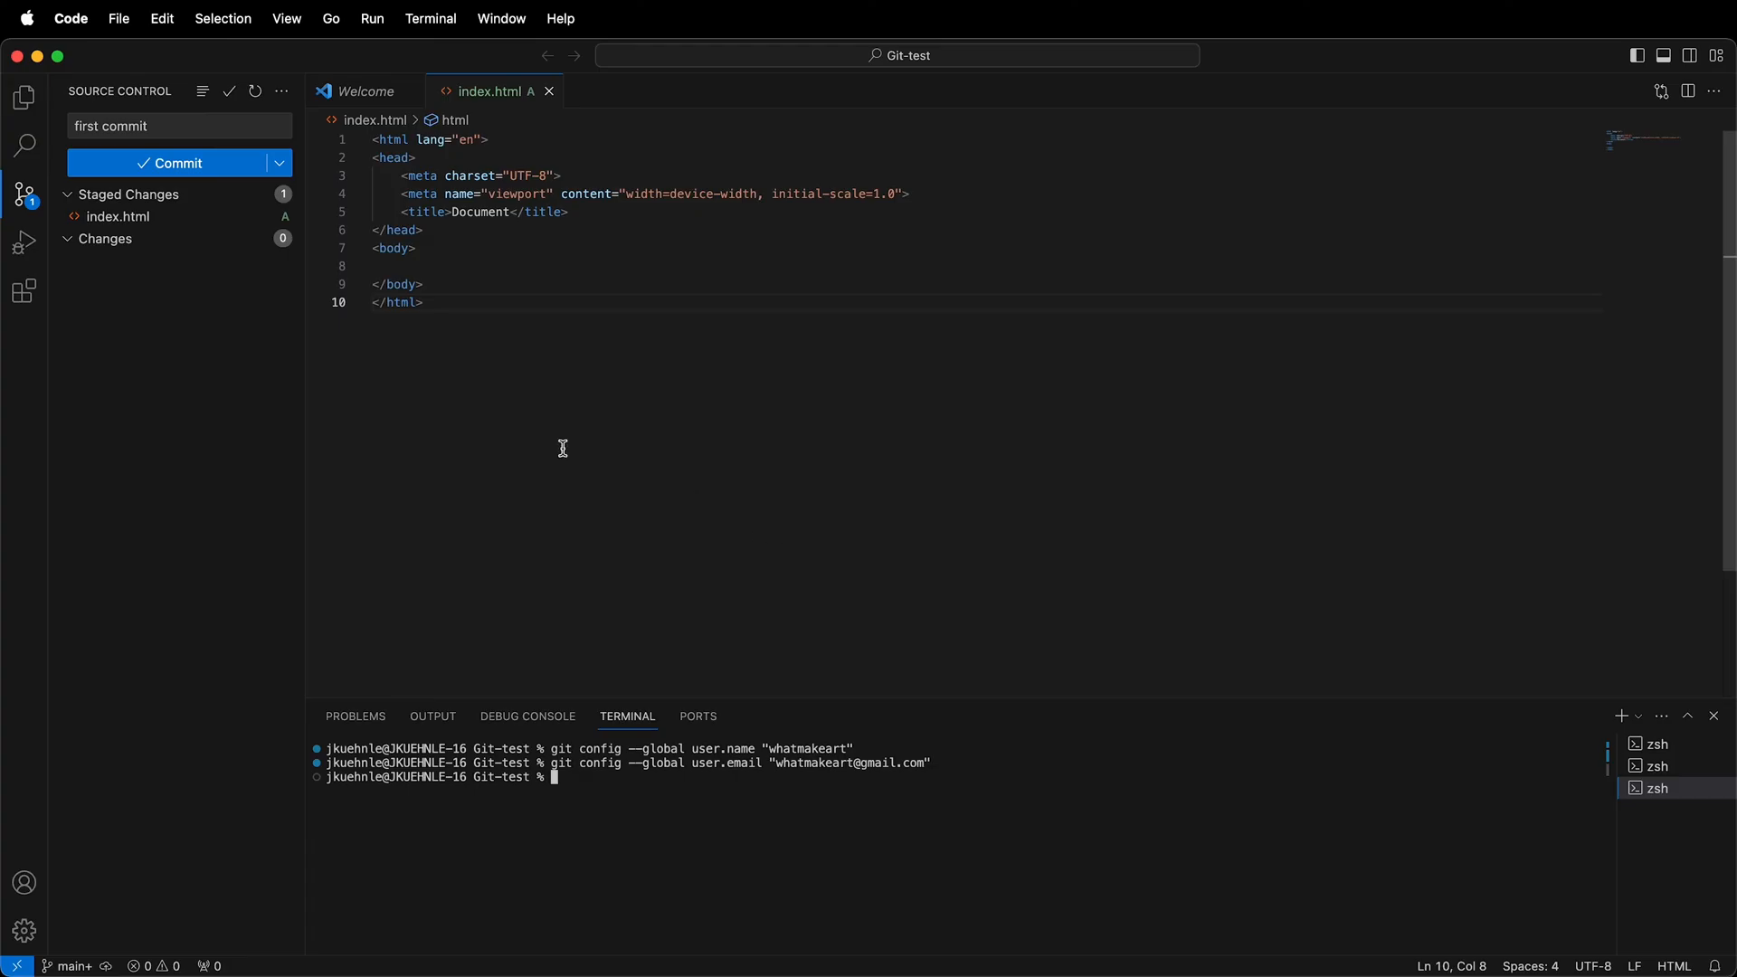
Commit the staged index.html as the first commit so Publish Branch appears
click(177, 163)
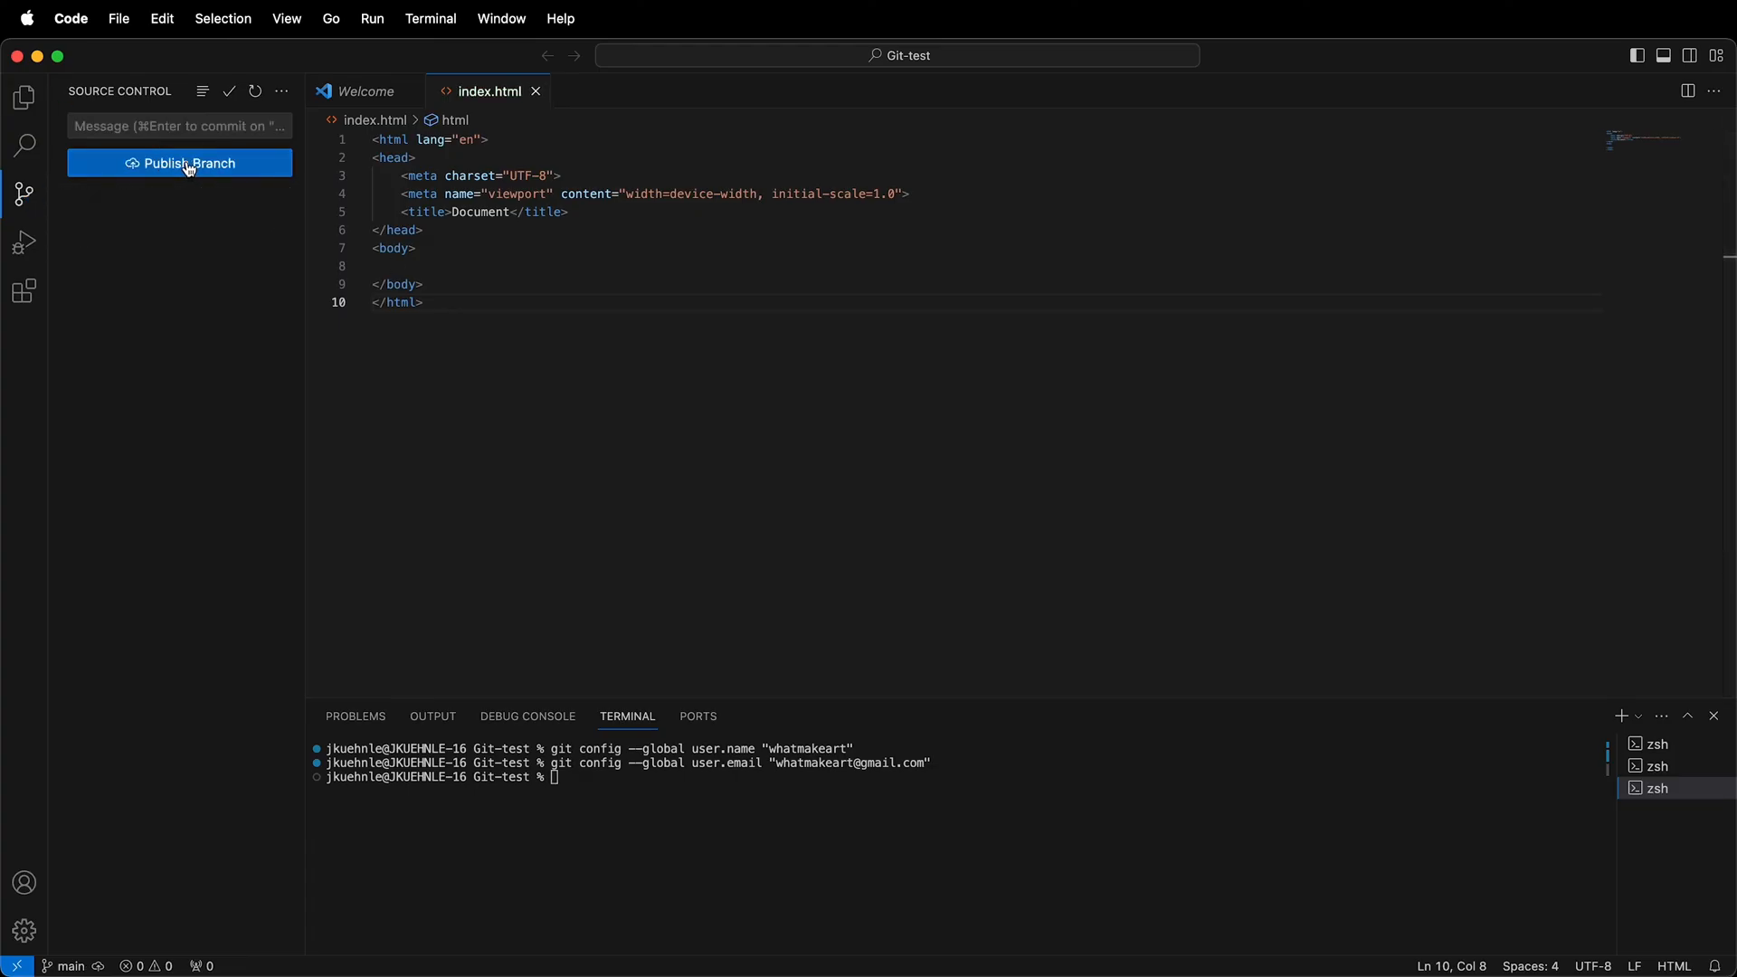
mouse_move(850, 601)
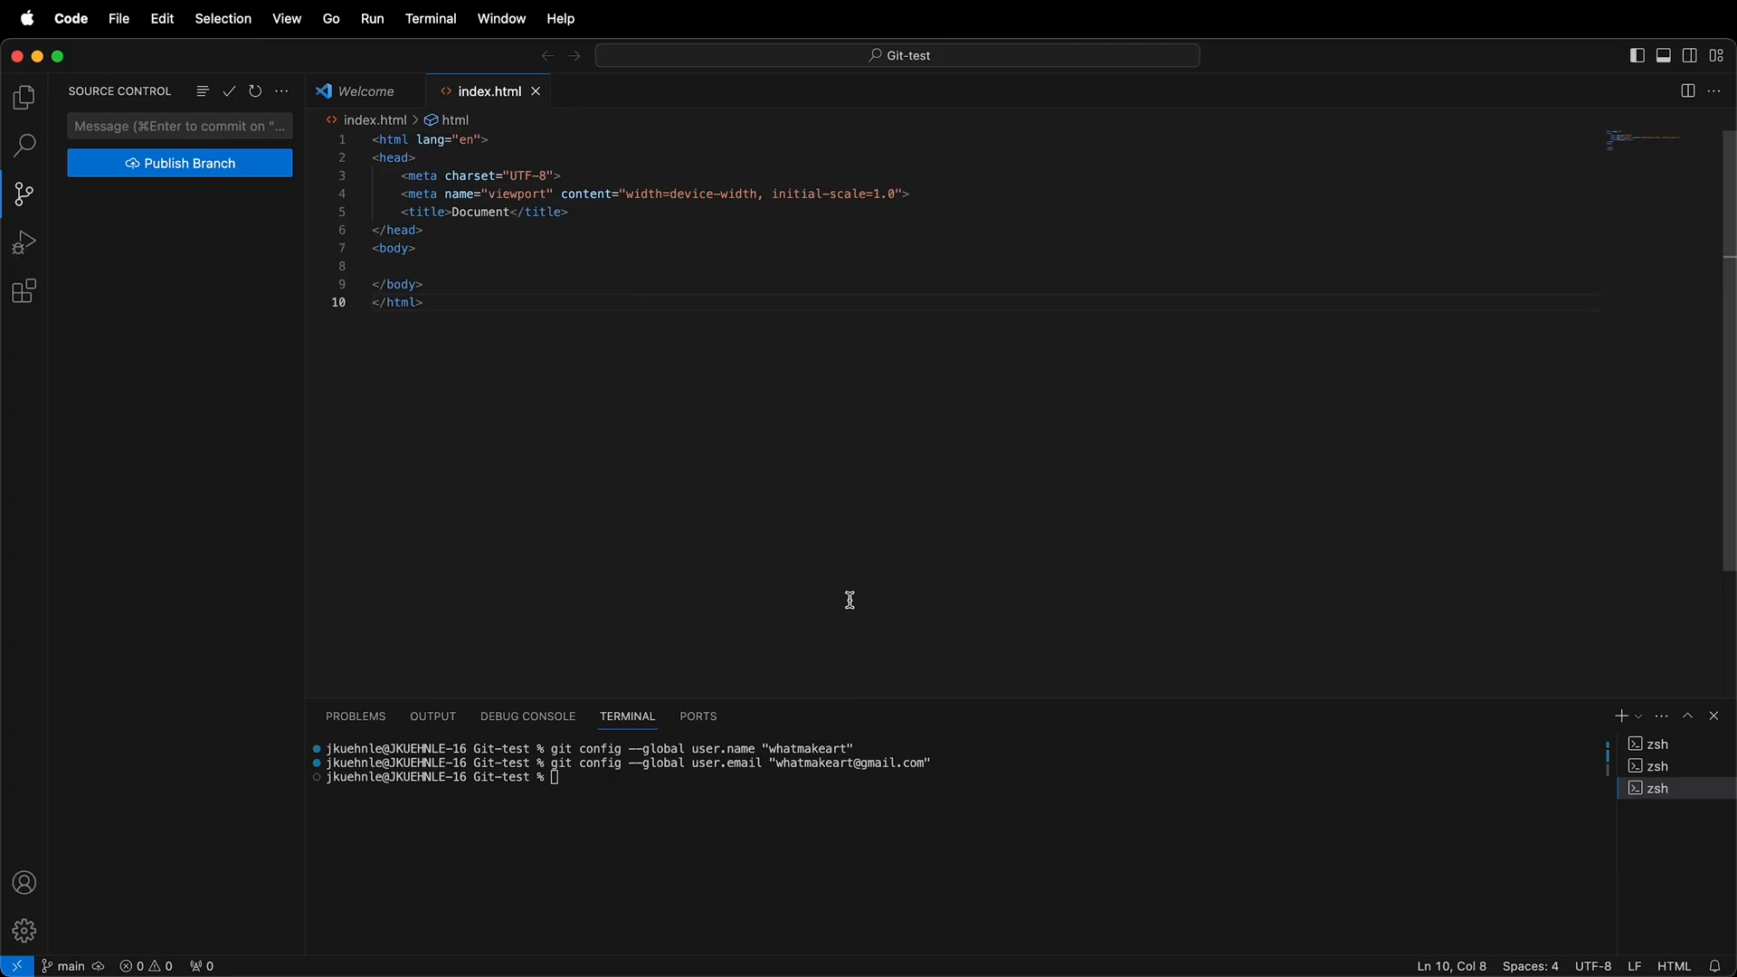
mouse_move(259, 150)
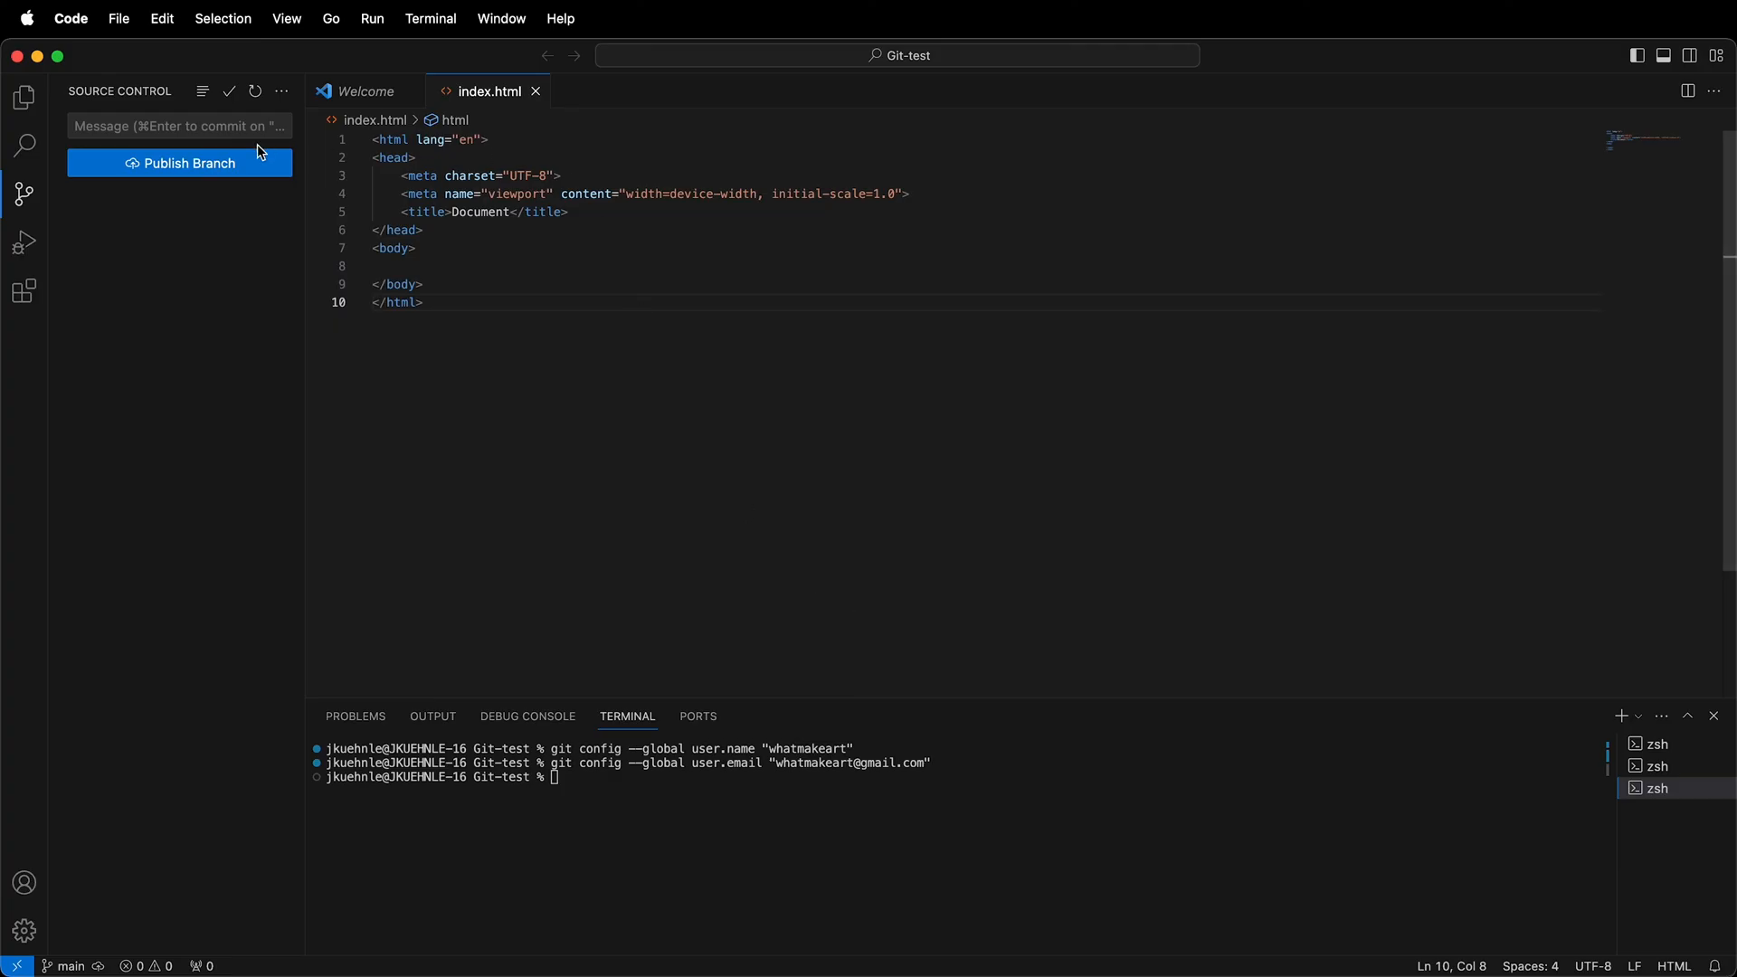
mouse_move(781, 451)
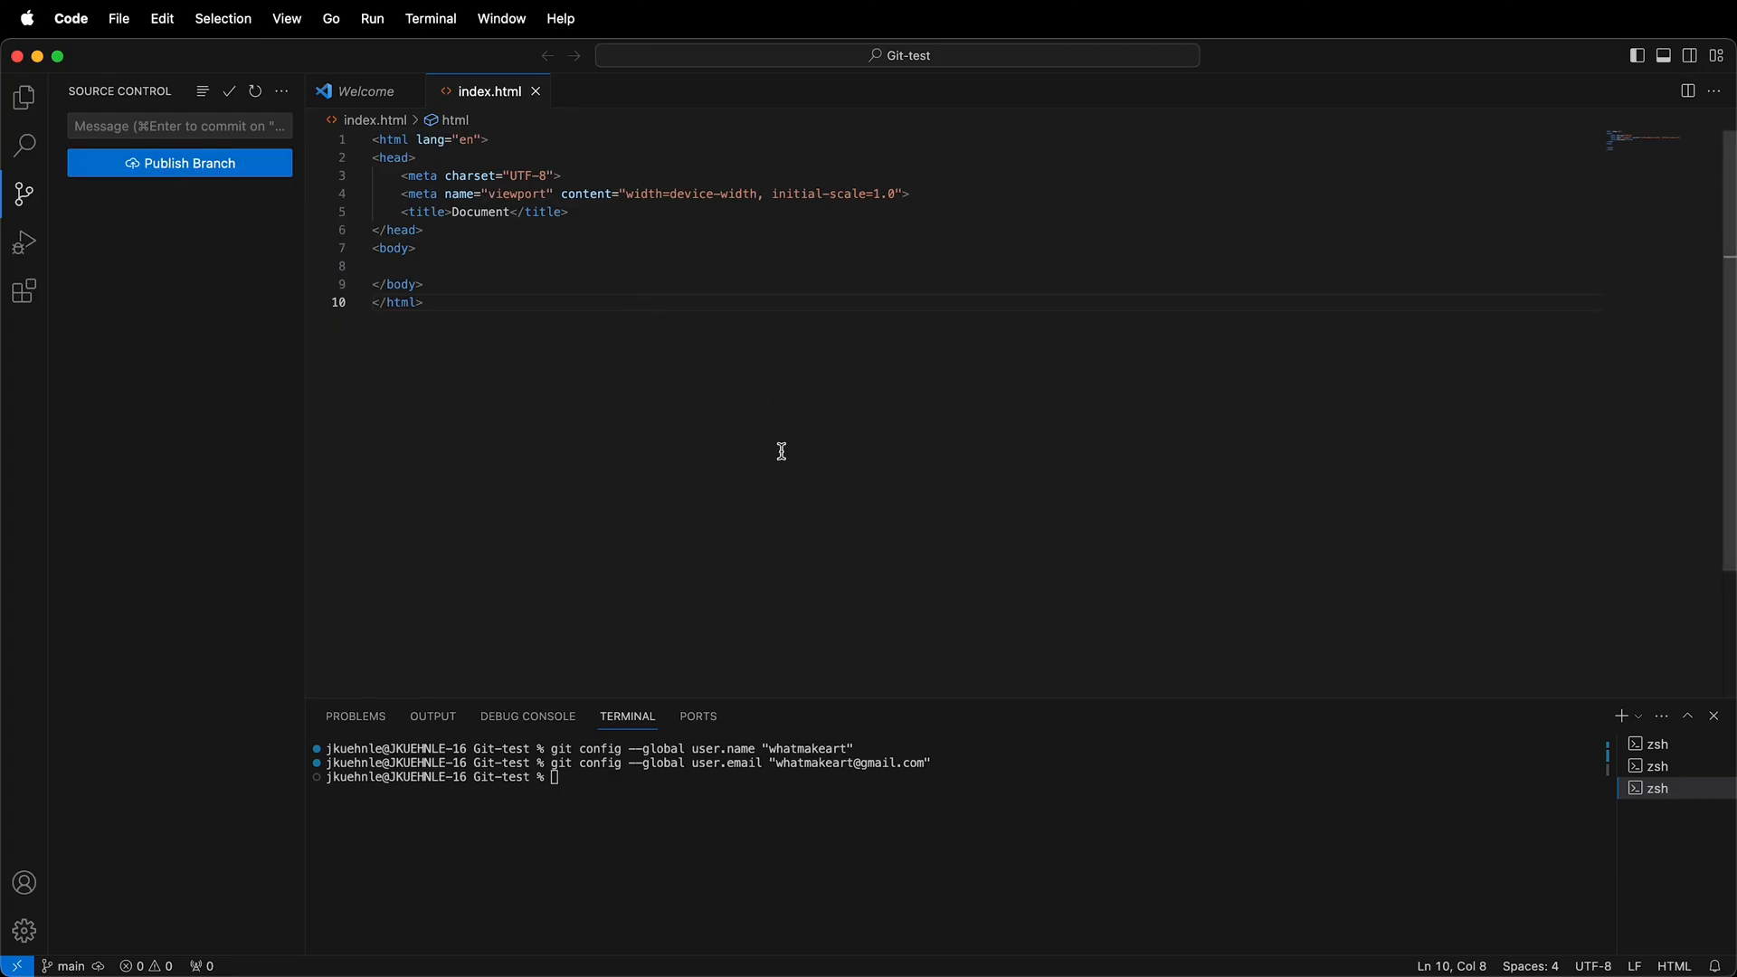